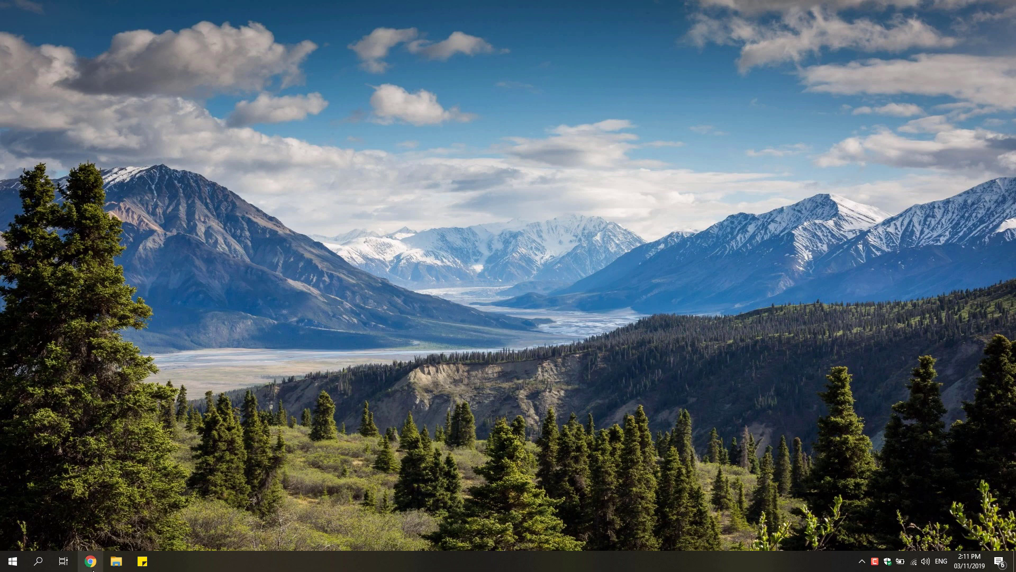
Bring up Chrome from the taskbar and switch to the skype.com homepage tab
{"action": "left_click", "coordinate": [90, 560]}
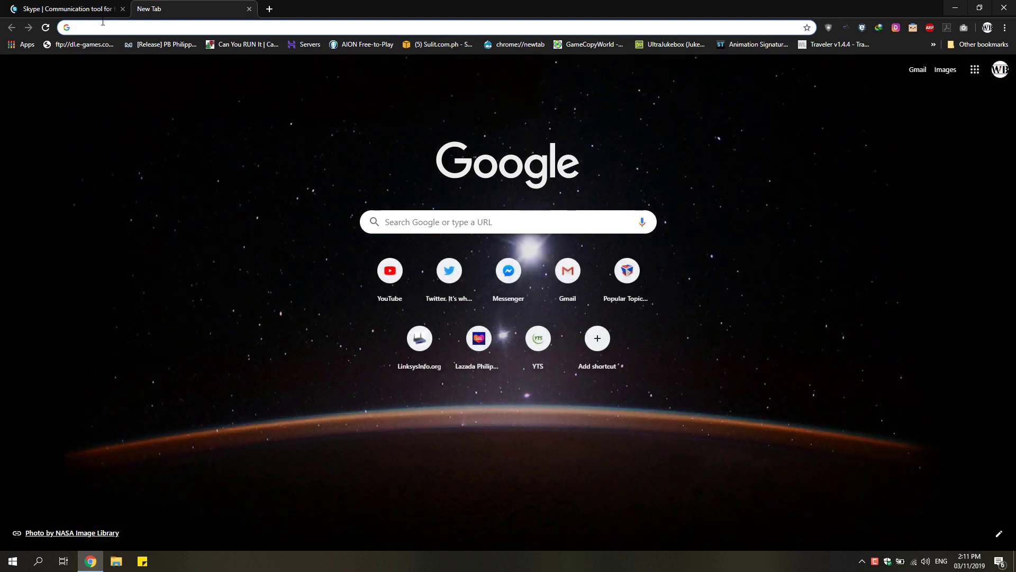
{"action": "left_click", "coordinate": [65, 8]}
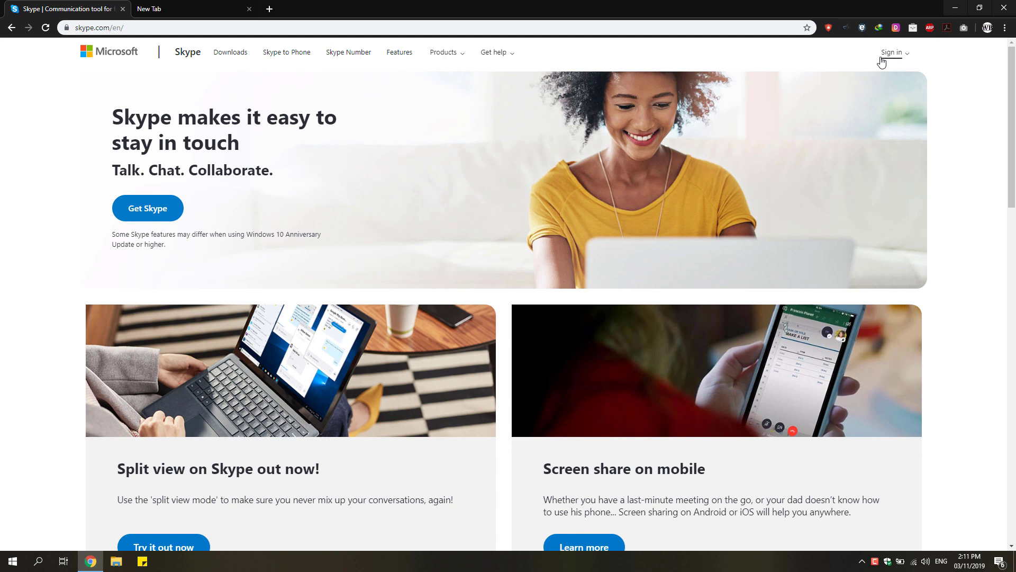
Sign in to My account through the Microsoft login, past the account name and password steps
{"action": "left_click", "coordinate": [891, 52]}
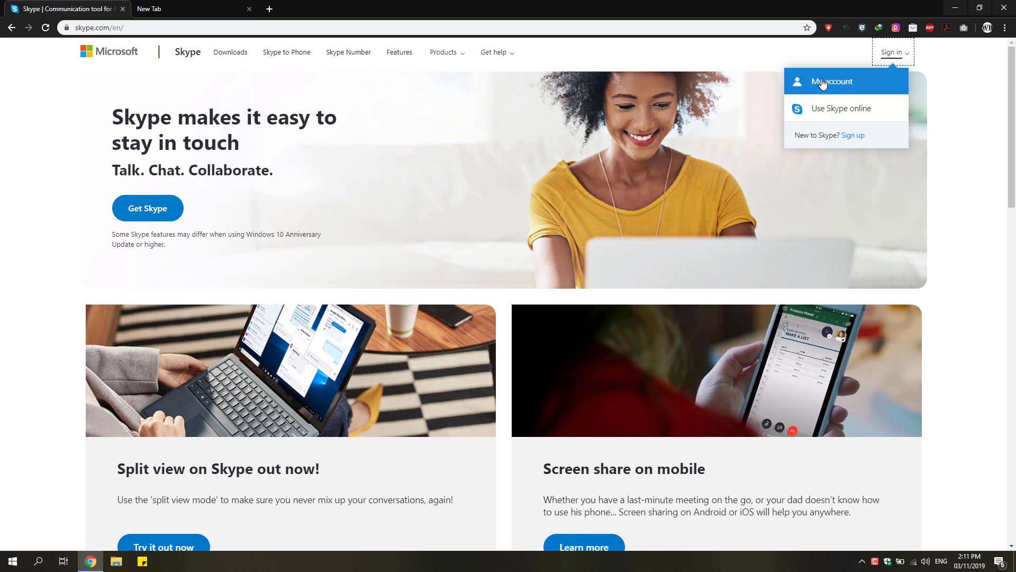
{"action": "mouse_move", "coordinate": [832, 81]}
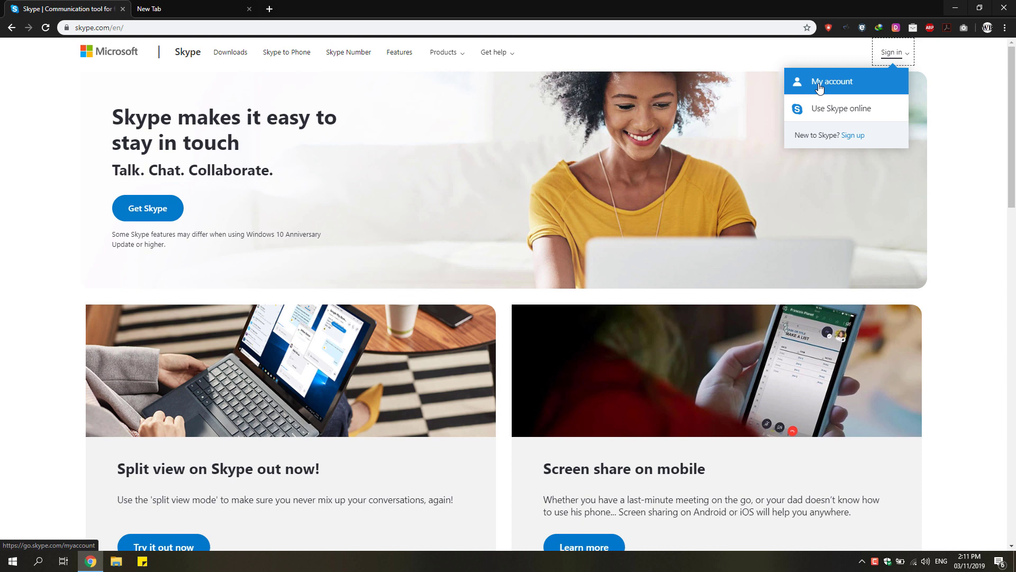
{"action": "left_click", "coordinate": [831, 81]}
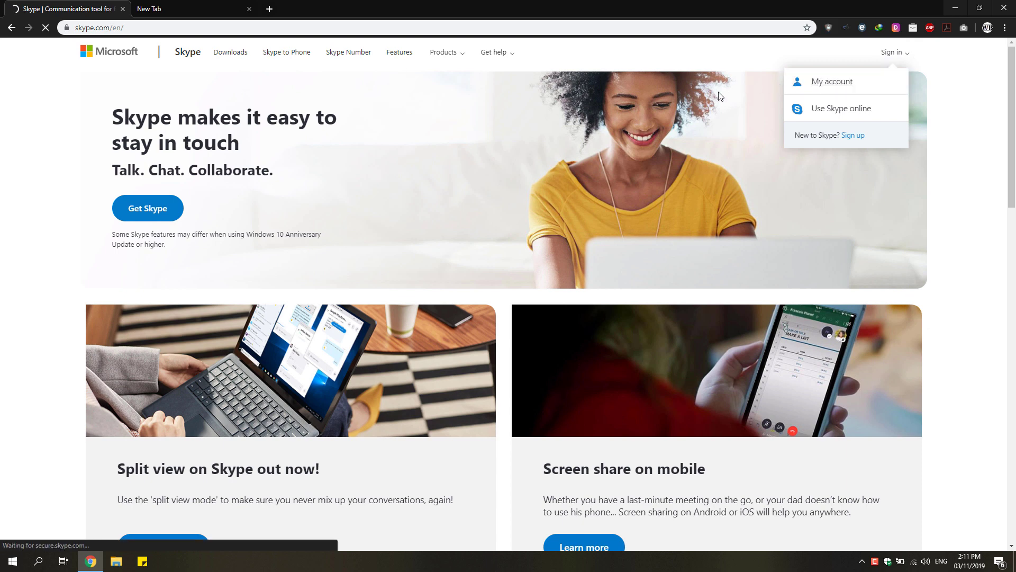
{"action": "left_click", "coordinate": [831, 81]}
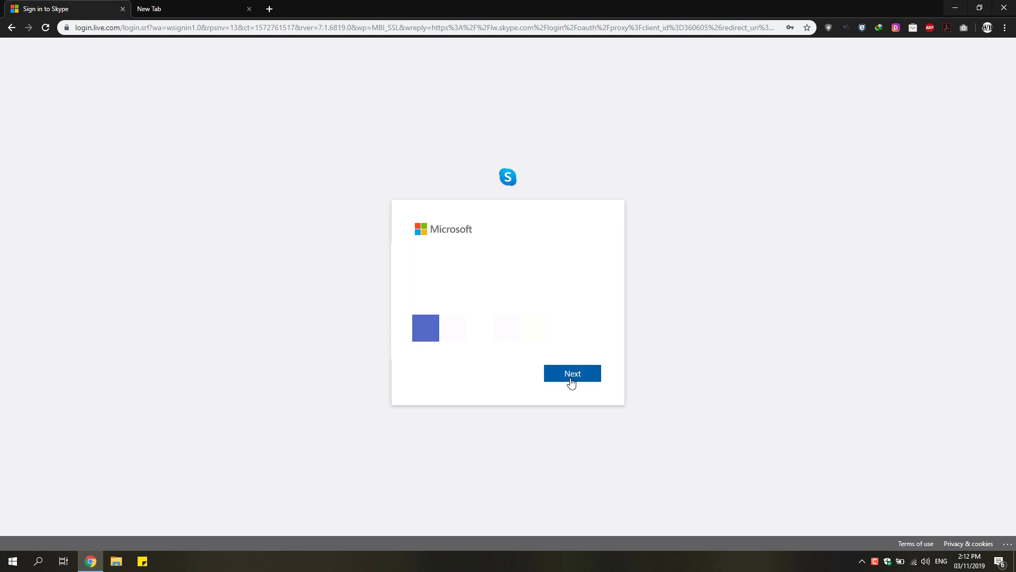
{"action": "left_click", "coordinate": [571, 373]}
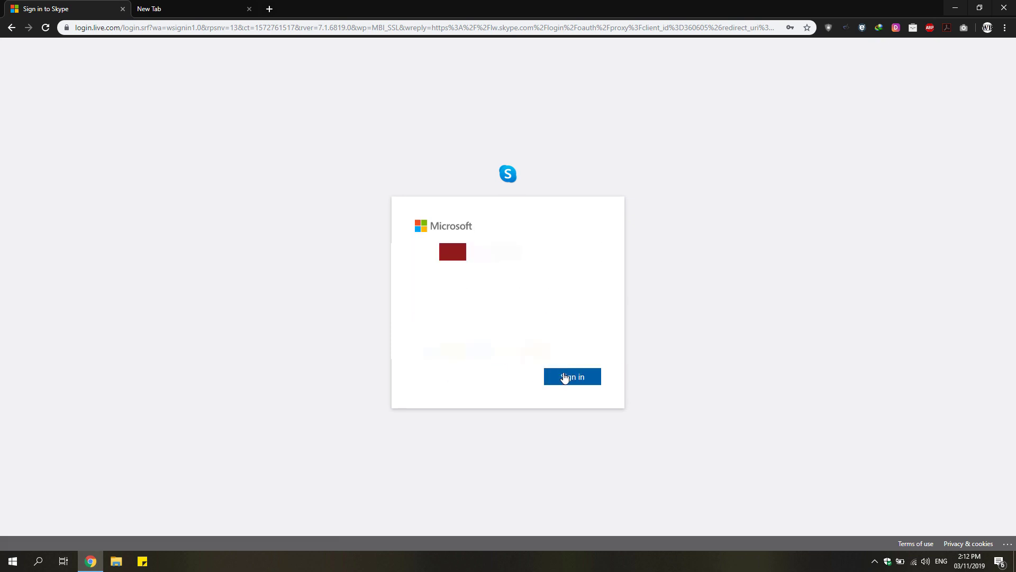
{"action": "left_click", "coordinate": [571, 377]}
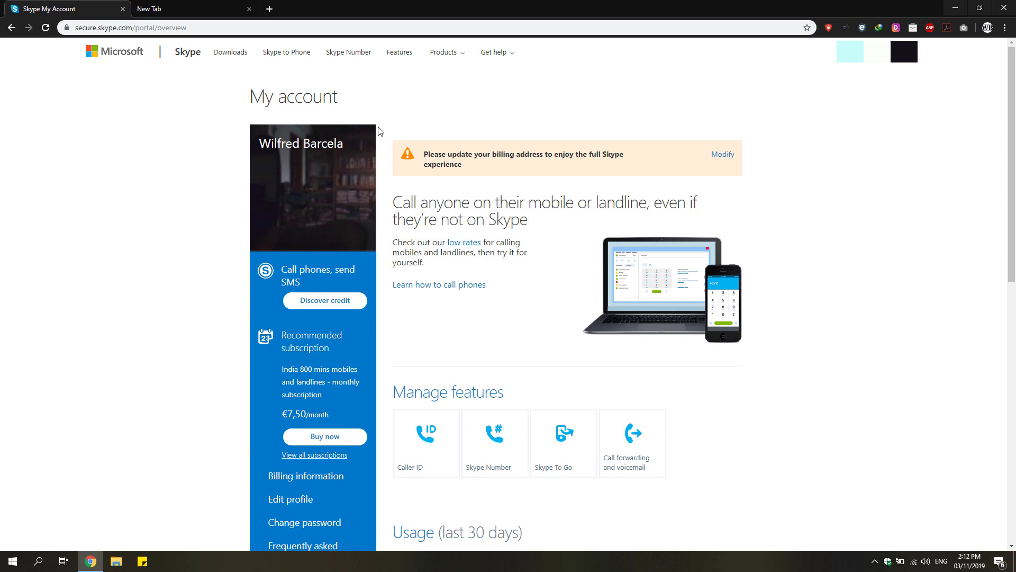
{"action": "mouse_move", "coordinate": [336, 87]}
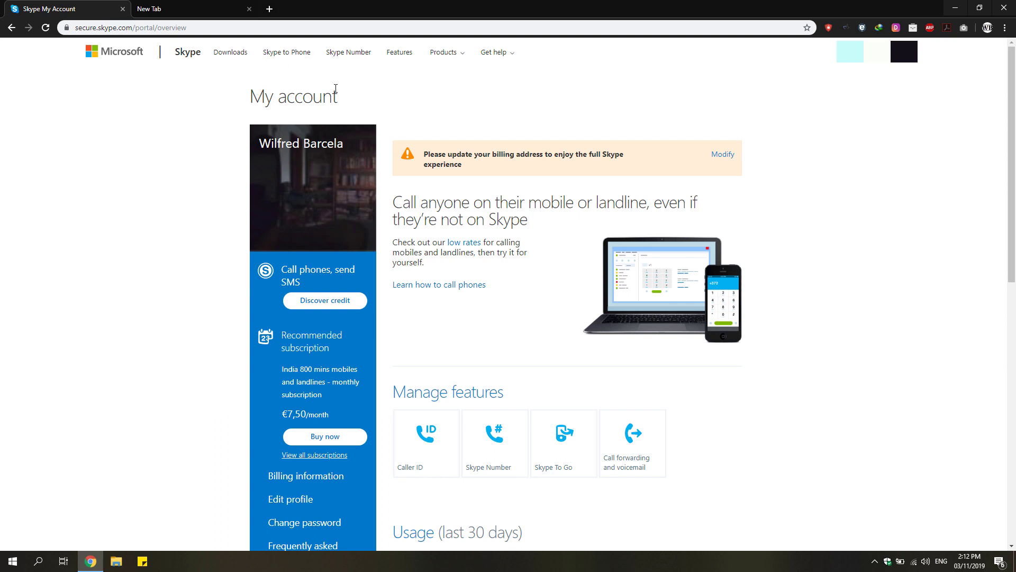
Select the My account page's URL in the address bar
{"action": "left_click", "coordinate": [130, 27]}
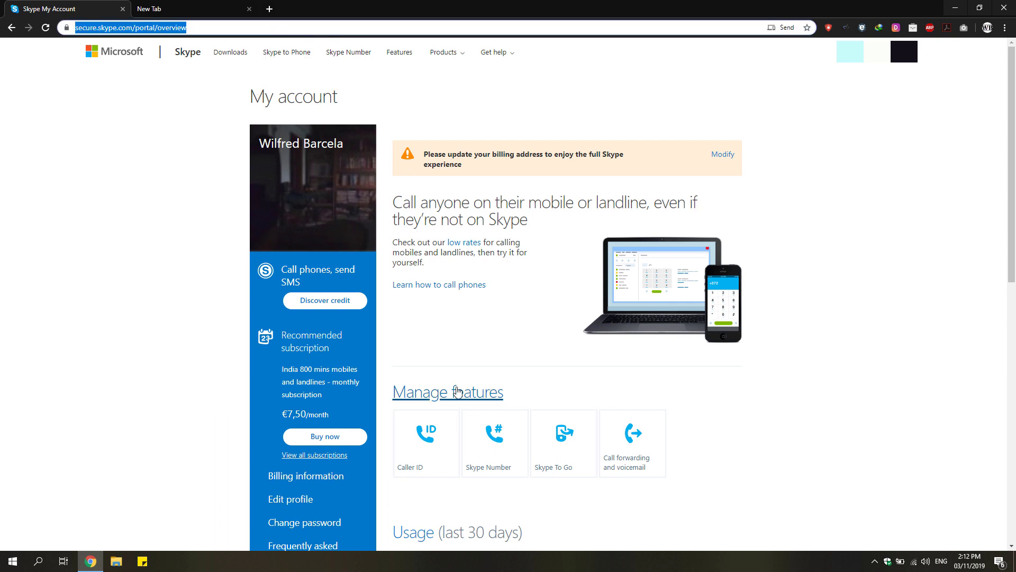
{"action": "mouse_move", "coordinate": [352, 232]}
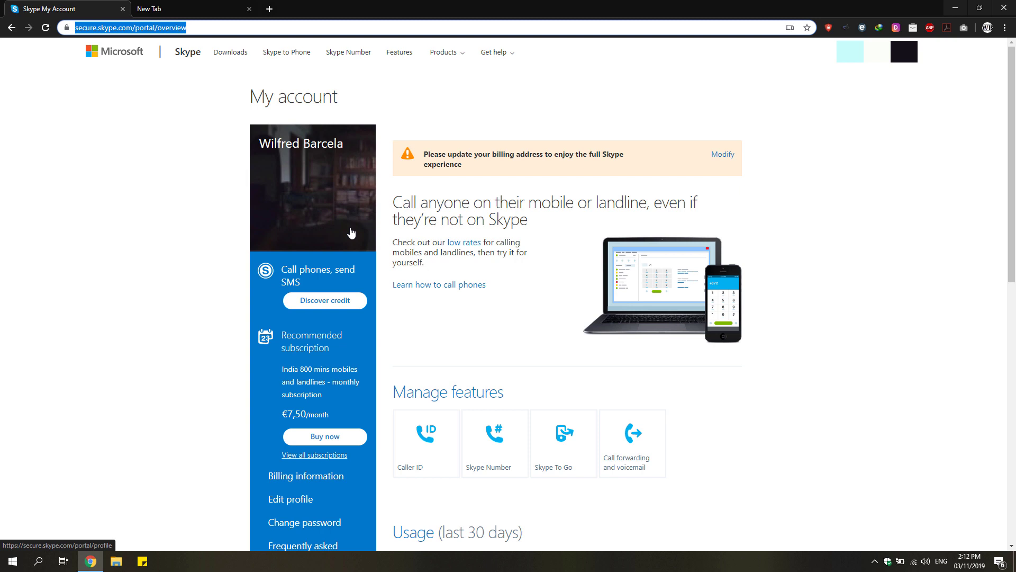
Navigate to go.skype.com/export, the Export files and chat history page
{"action": "type", "text": "google.com"}
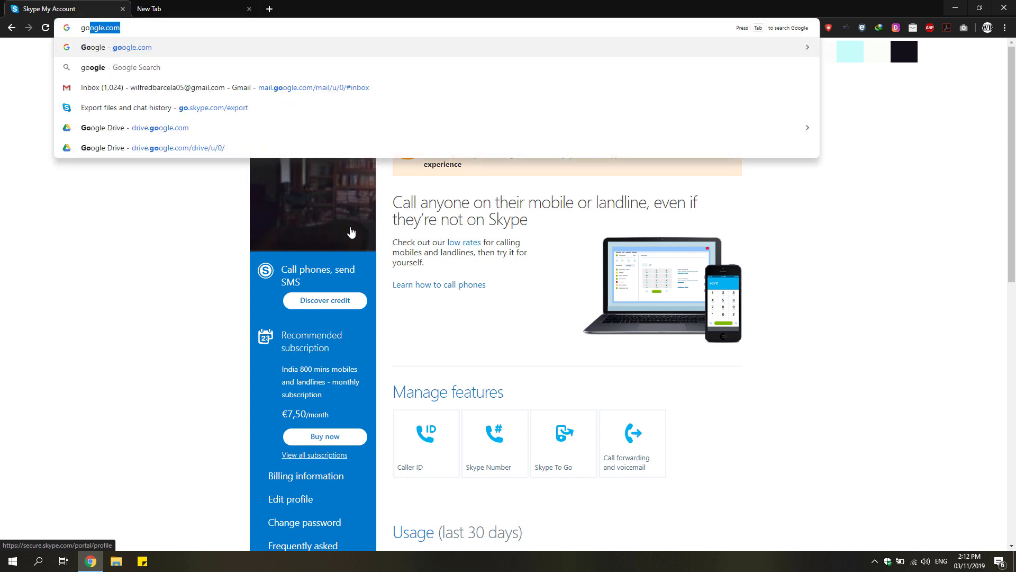
{"action": "type", "text": "go.skype.com/ex"}
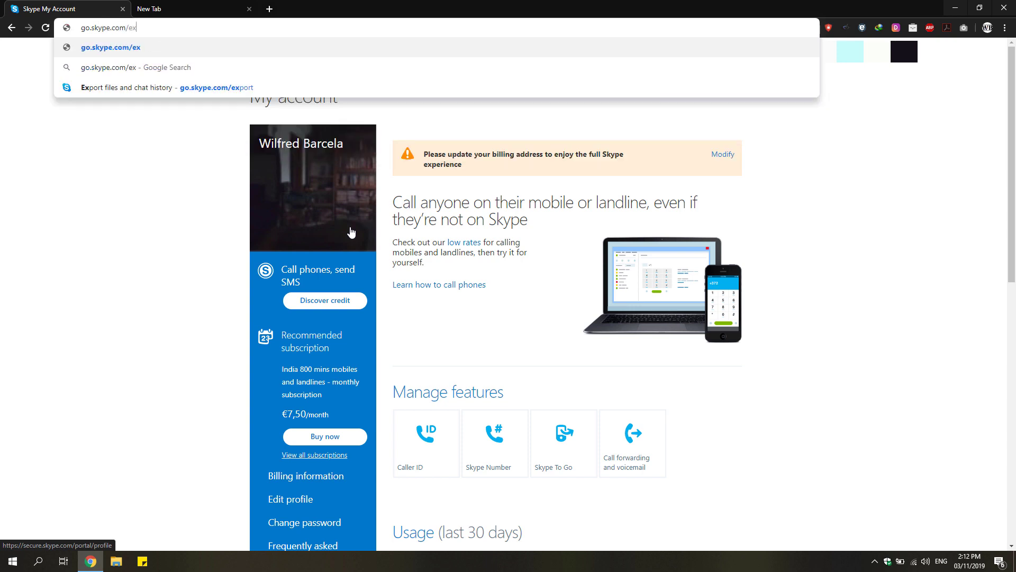
{"action": "type", "text": "port"}
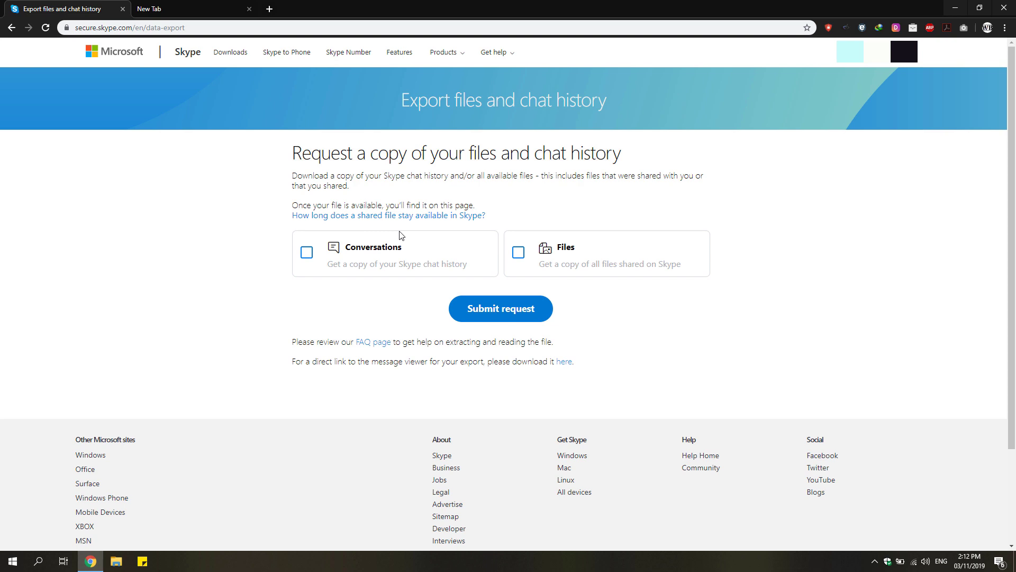
{"action": "mouse_move", "coordinate": [504, 227]}
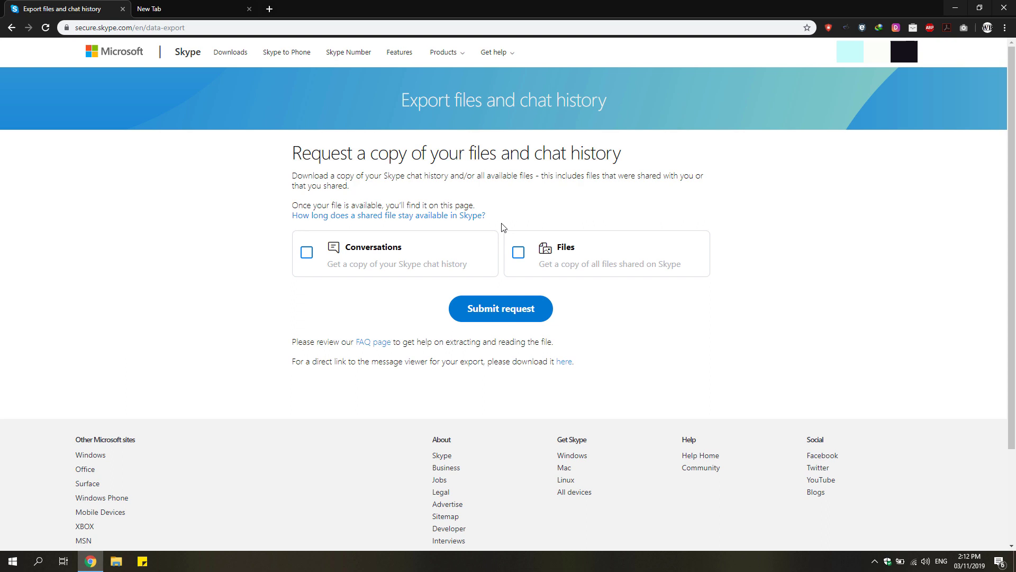
Tick the Conversations and Files checkboxes for the export
{"action": "left_click", "coordinate": [306, 251]}
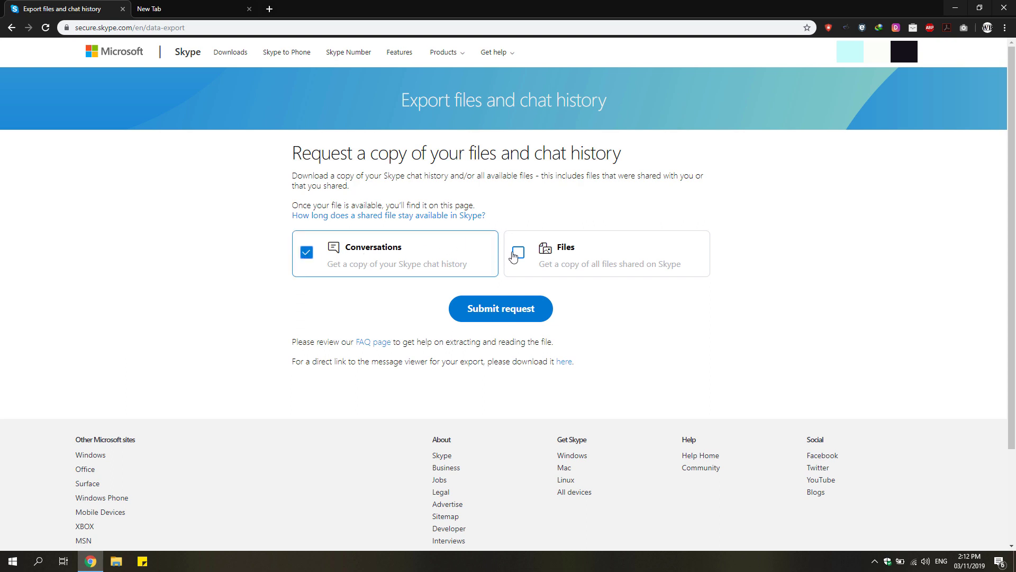
{"action": "left_click", "coordinate": [517, 252]}
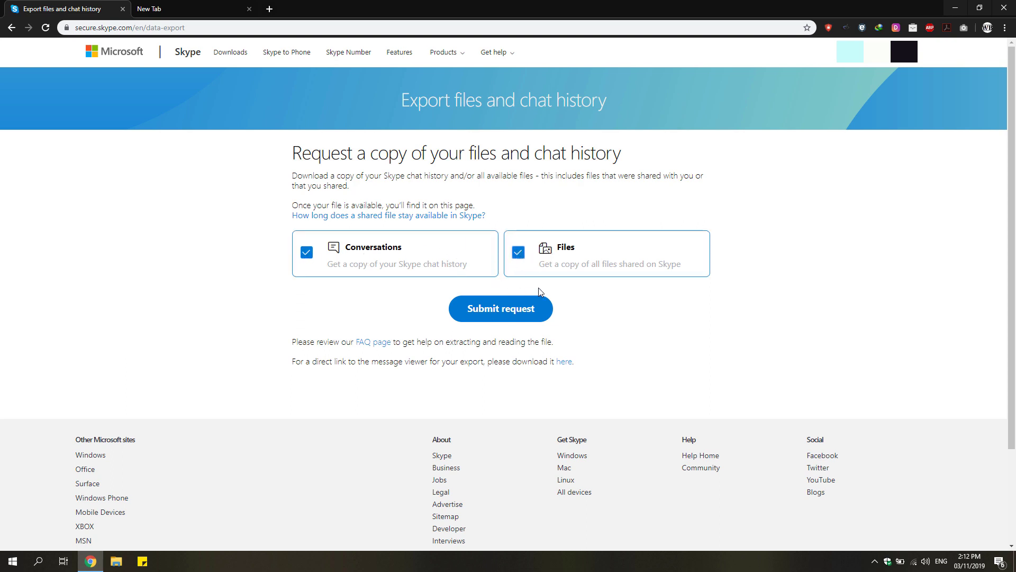
{"action": "mouse_move", "coordinate": [554, 277]}
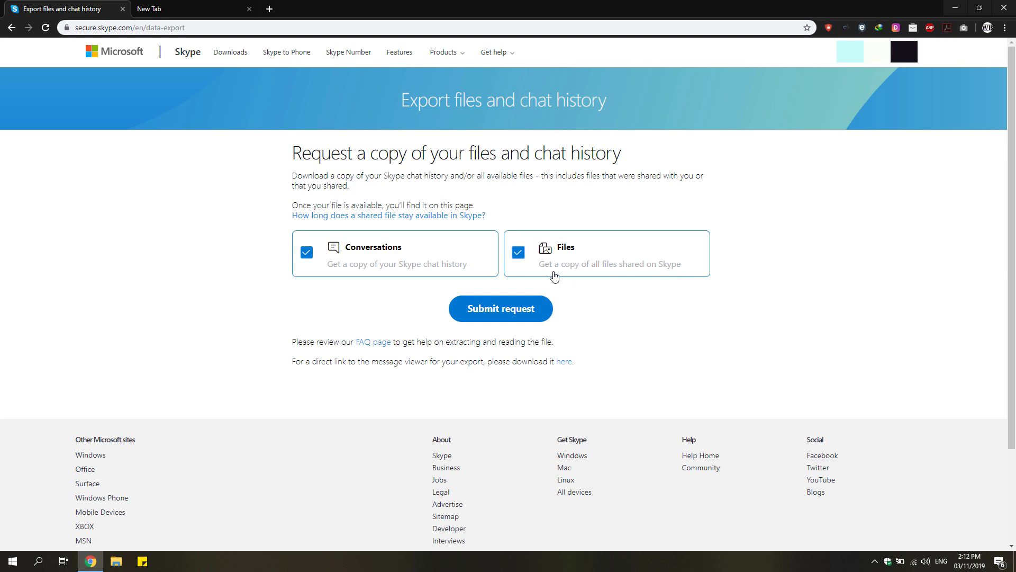
{"action": "mouse_move", "coordinate": [272, 252]}
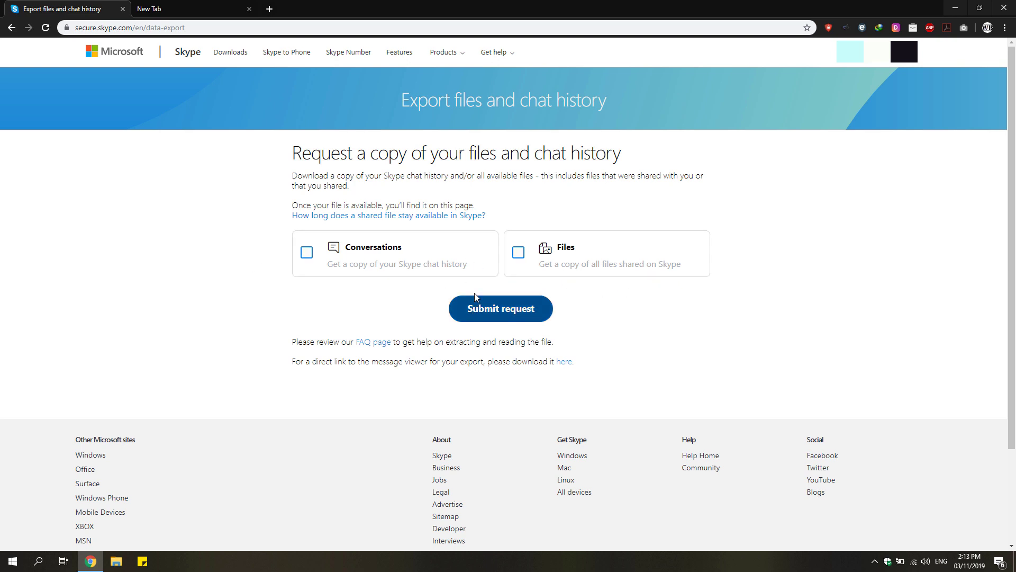
Submit the request so a Pending 'Conversations and files' export is listed
{"action": "left_click", "coordinate": [501, 309]}
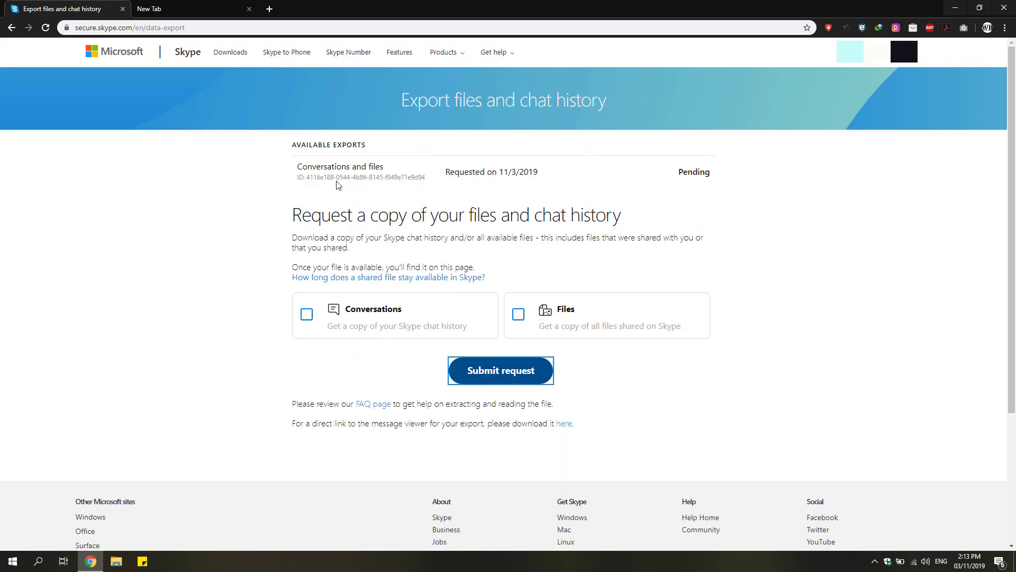
{"action": "mouse_move", "coordinate": [509, 185]}
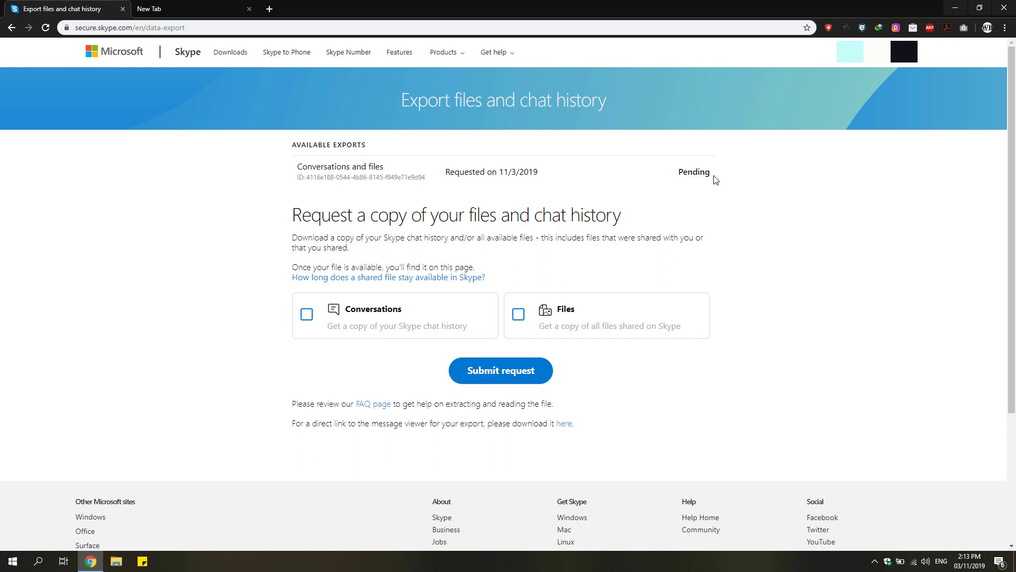
{"action": "mouse_move", "coordinate": [718, 177]}
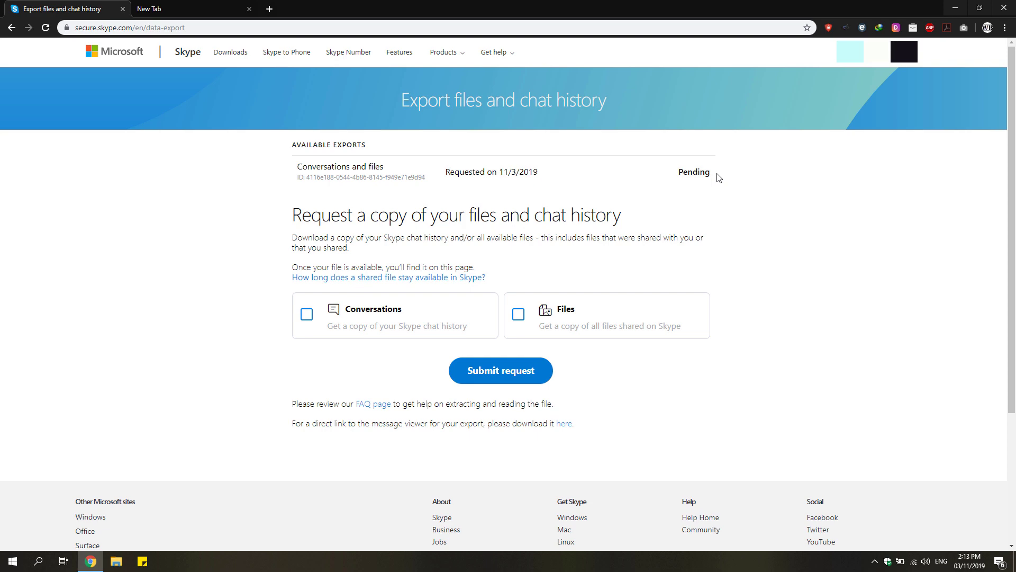